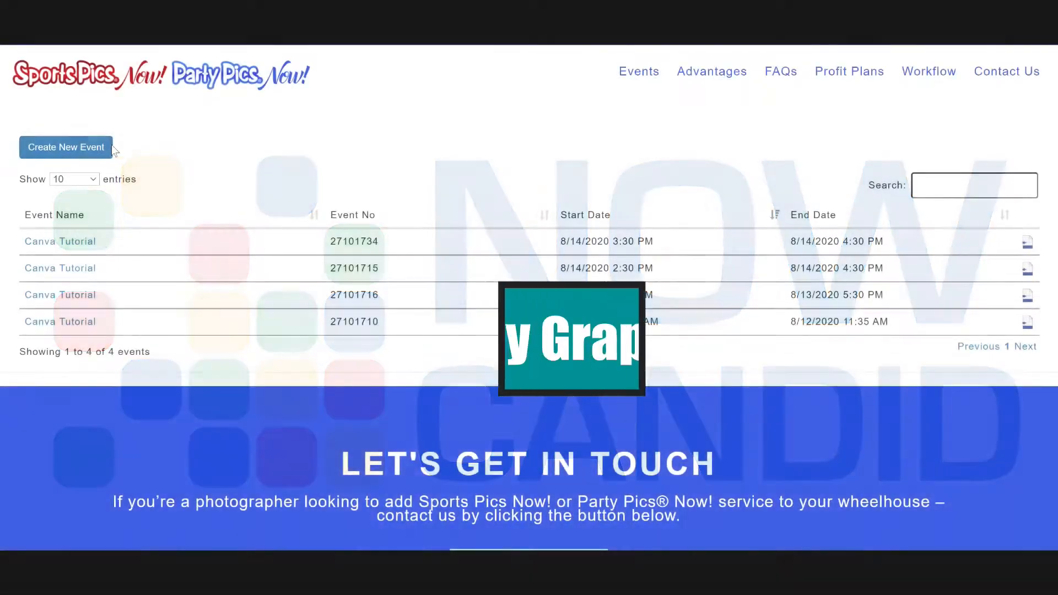
- Start a new Now Candid event and begin entering the name 'Example Team'
click(66, 147)
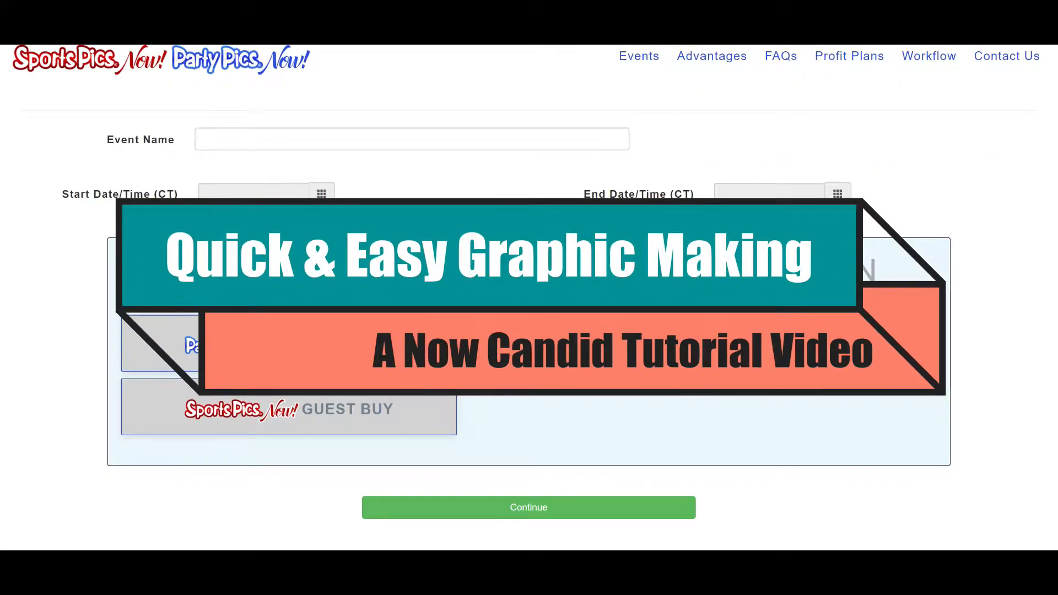
text(Example Team)
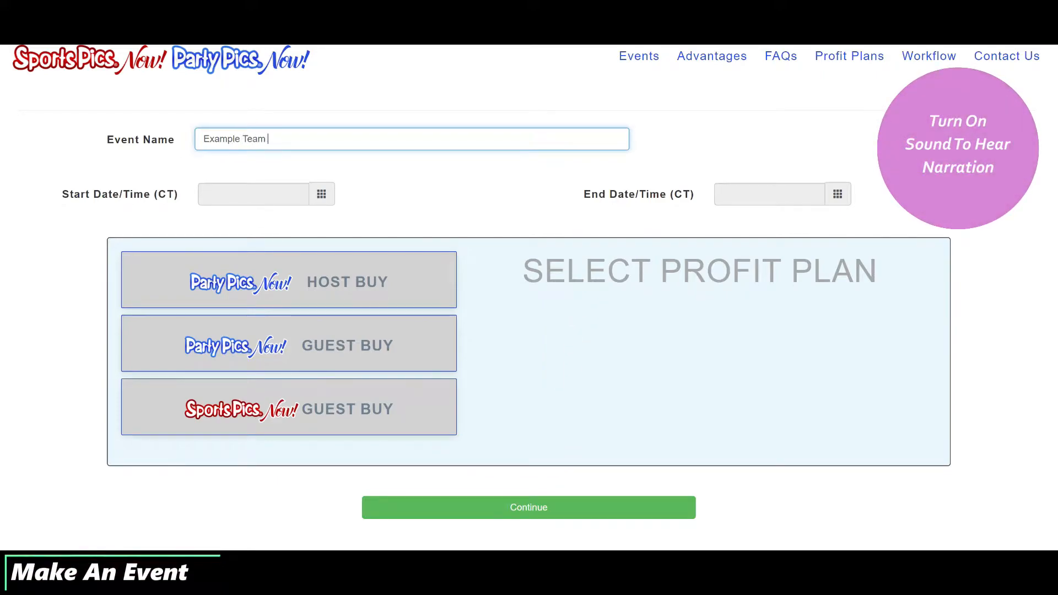
- Name the event 'Example Team Graphic #1', running August 12, 3:30–4:30 PM
text(Graphic #1)
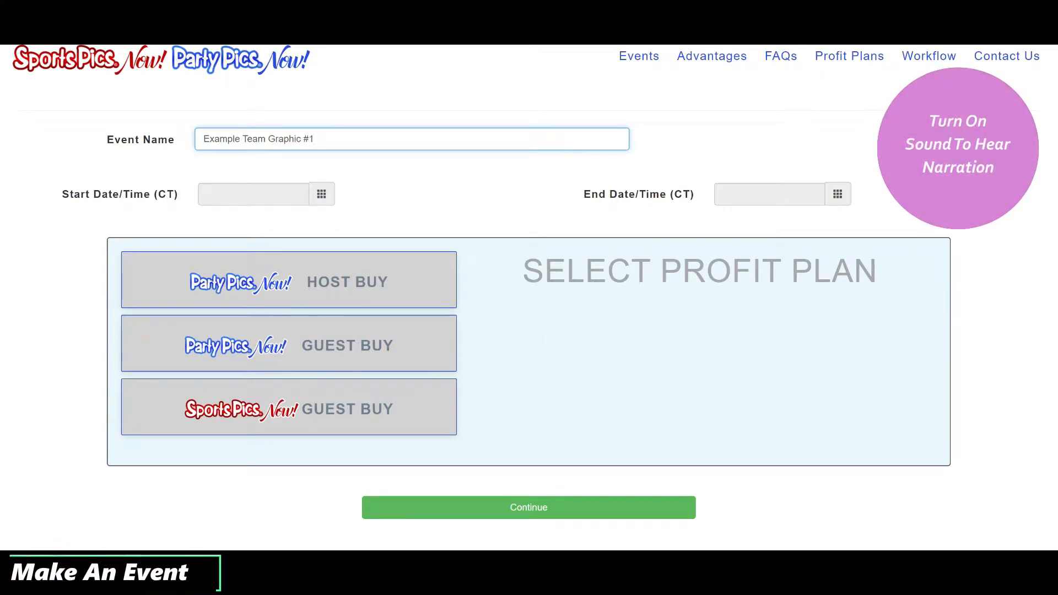
click(321, 194)
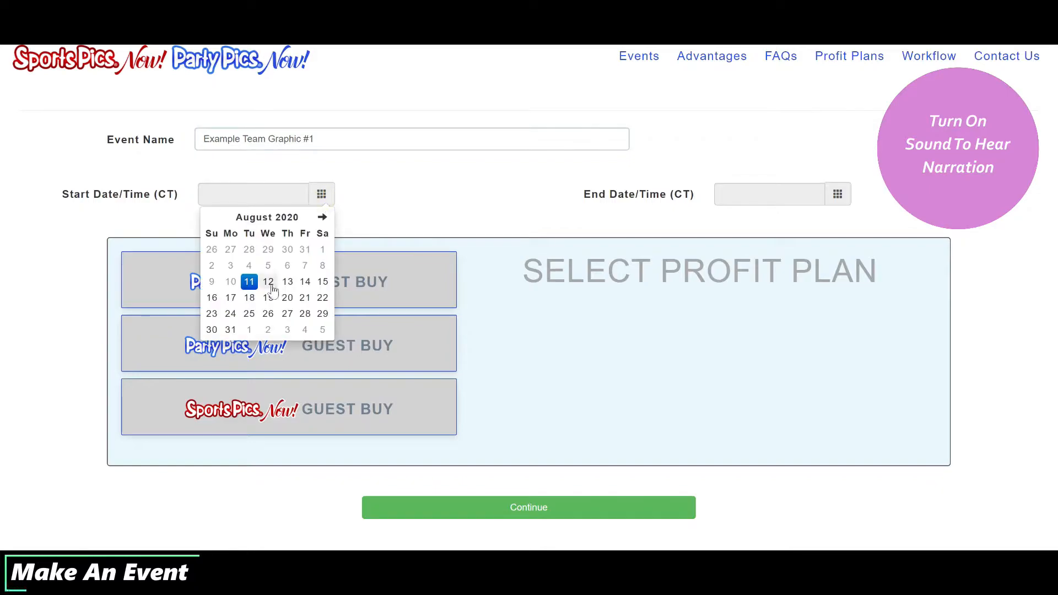
click(268, 281)
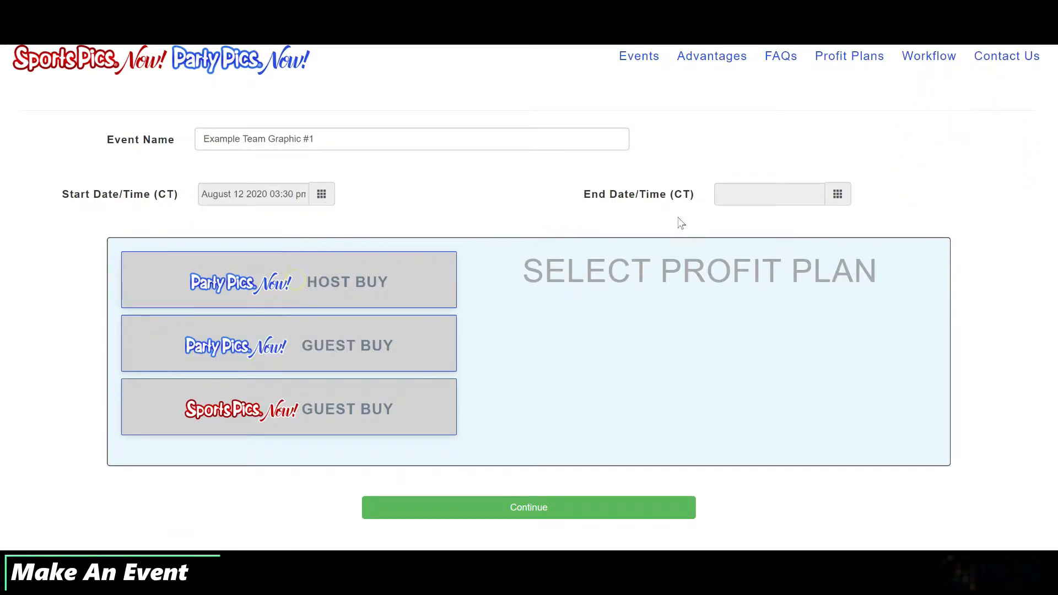
click(838, 194)
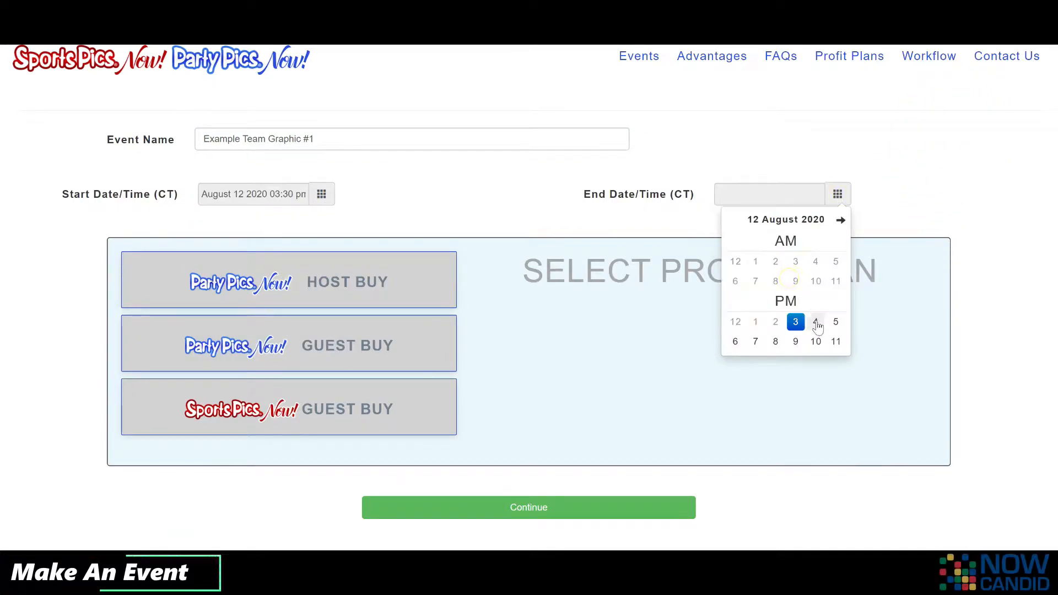
click(815, 322)
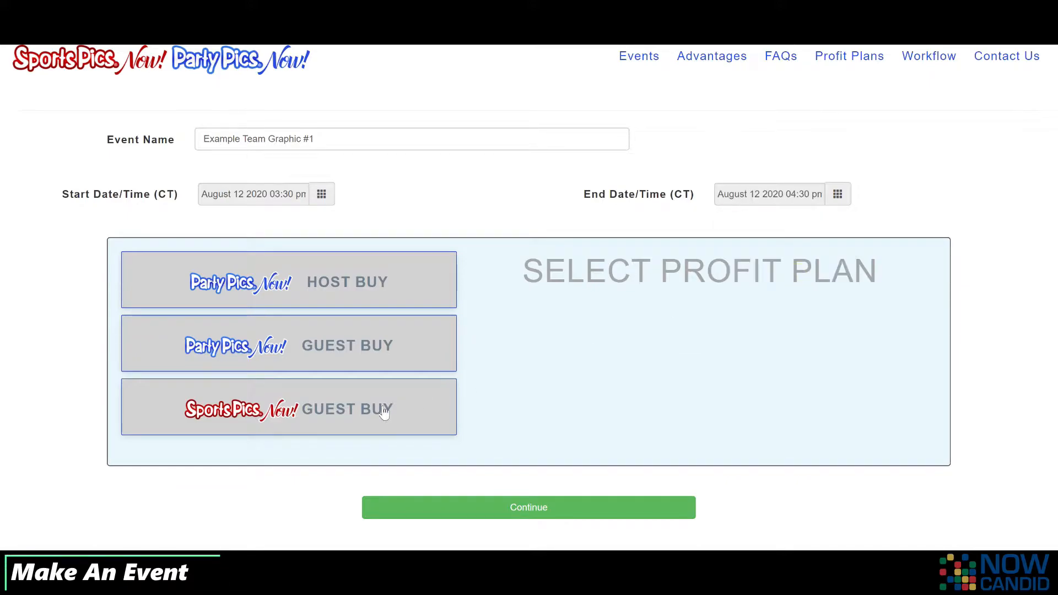
- Choose the Sports Pics Now guest-buy plan, submit the event, and complete account sign-up
click(288, 407)
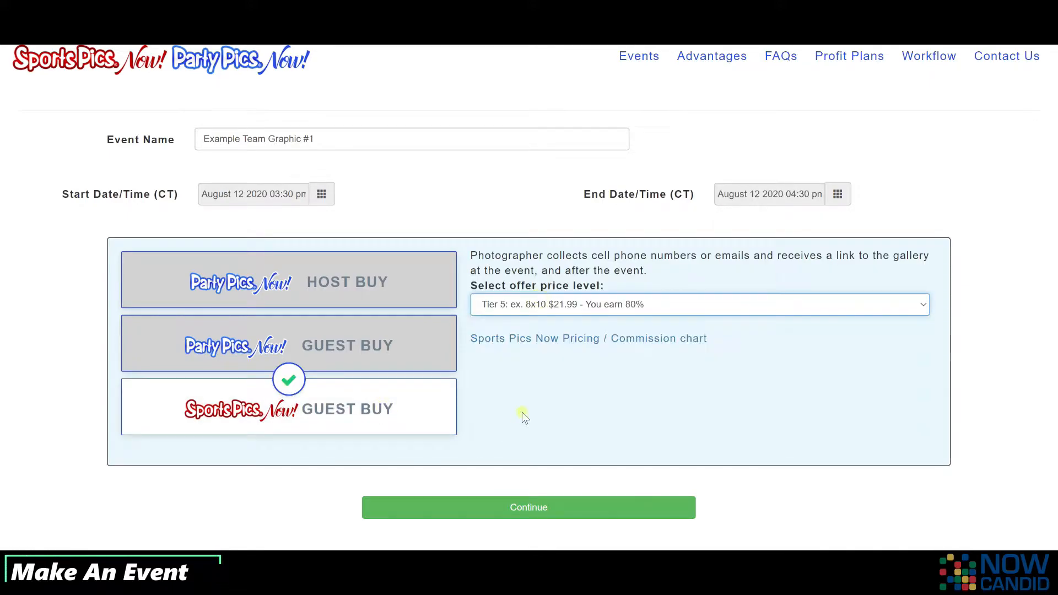
click(529, 507)
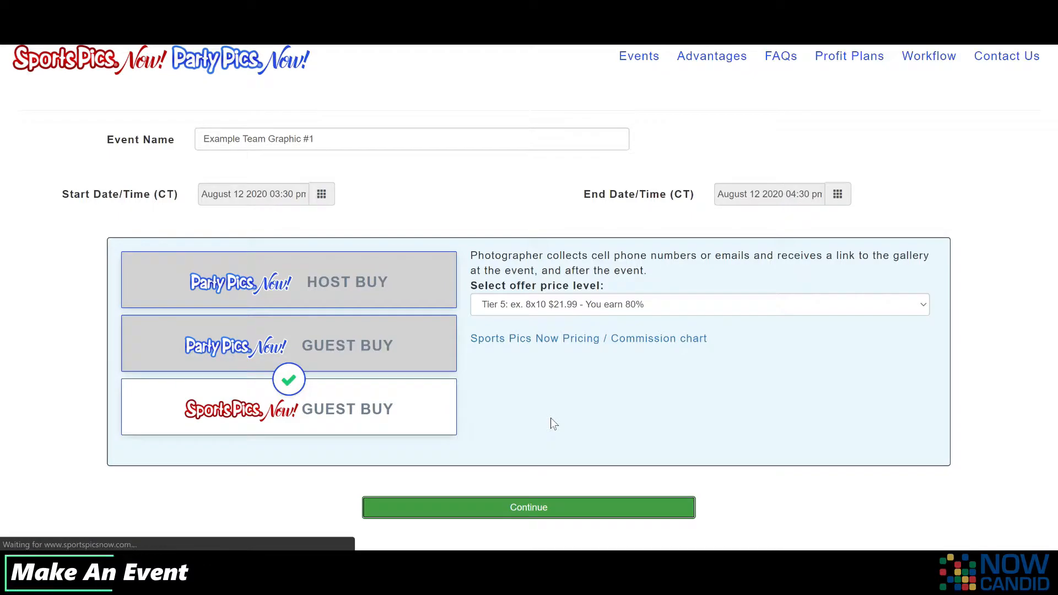
click(528, 507)
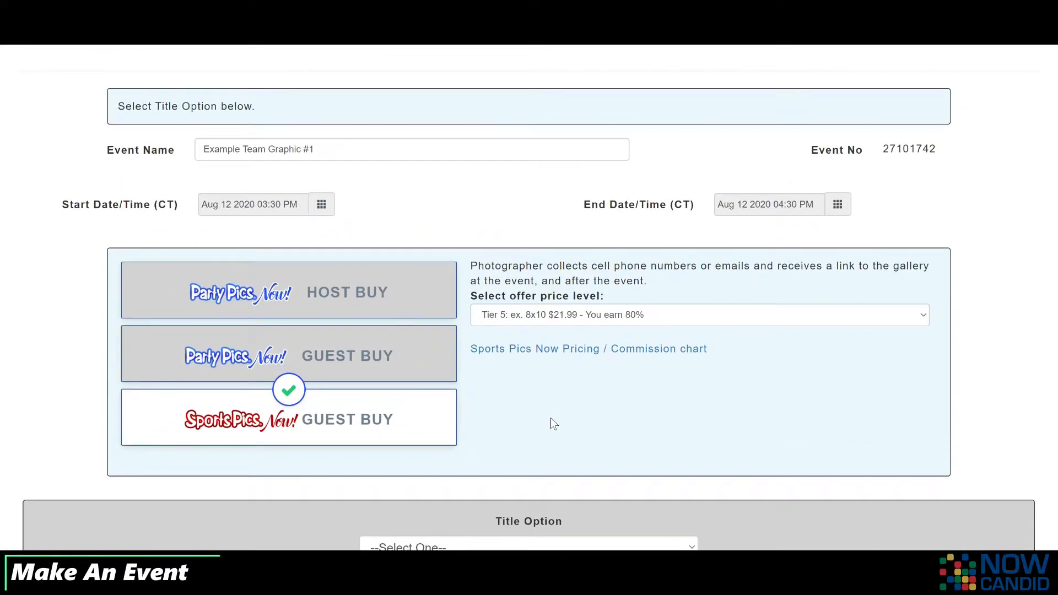
scroll(down, 3)
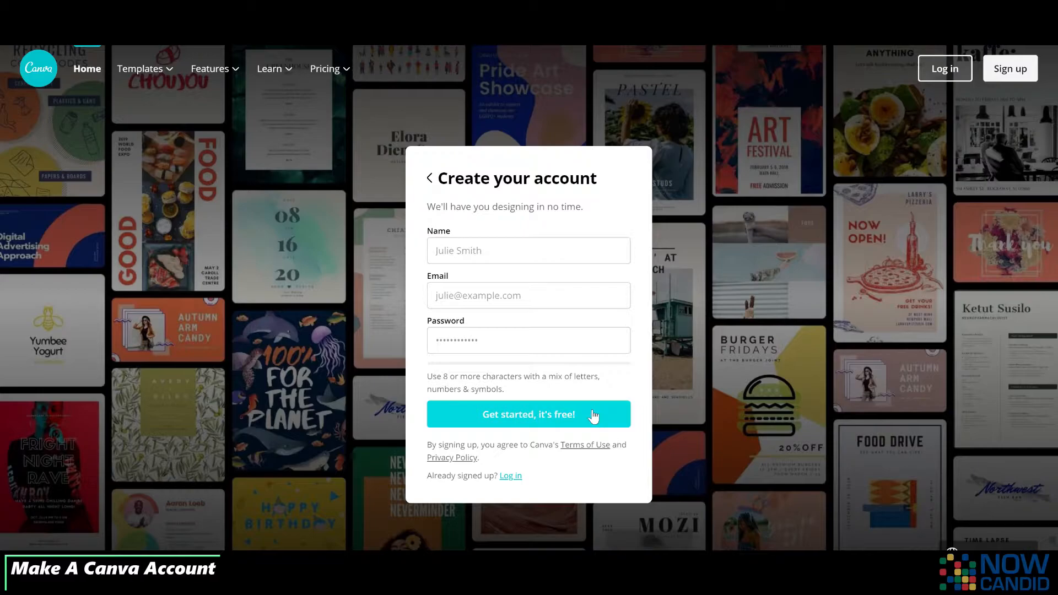
mouse_move(638, 421)
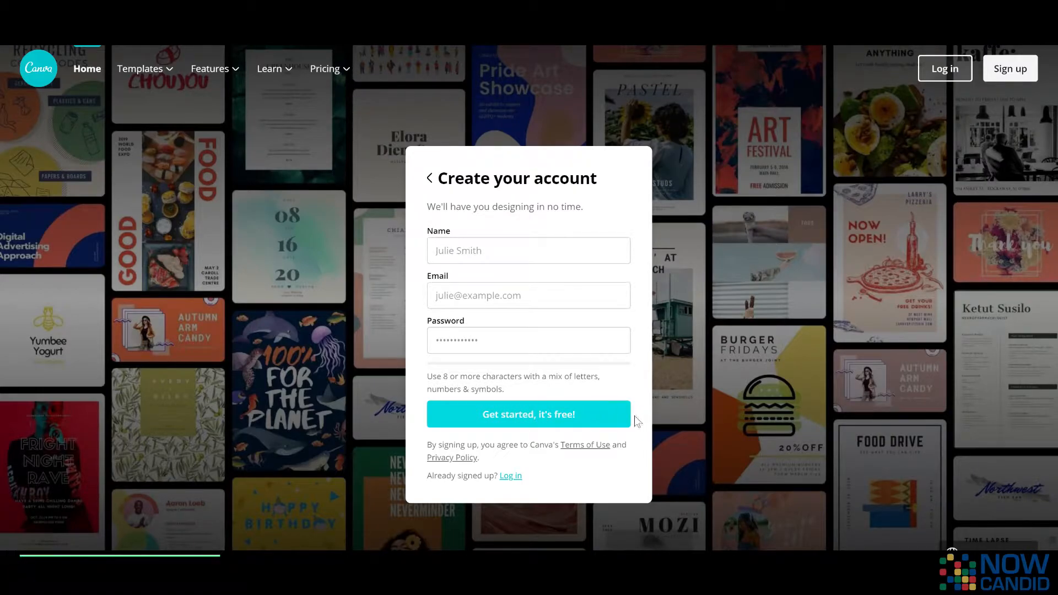
click(528, 415)
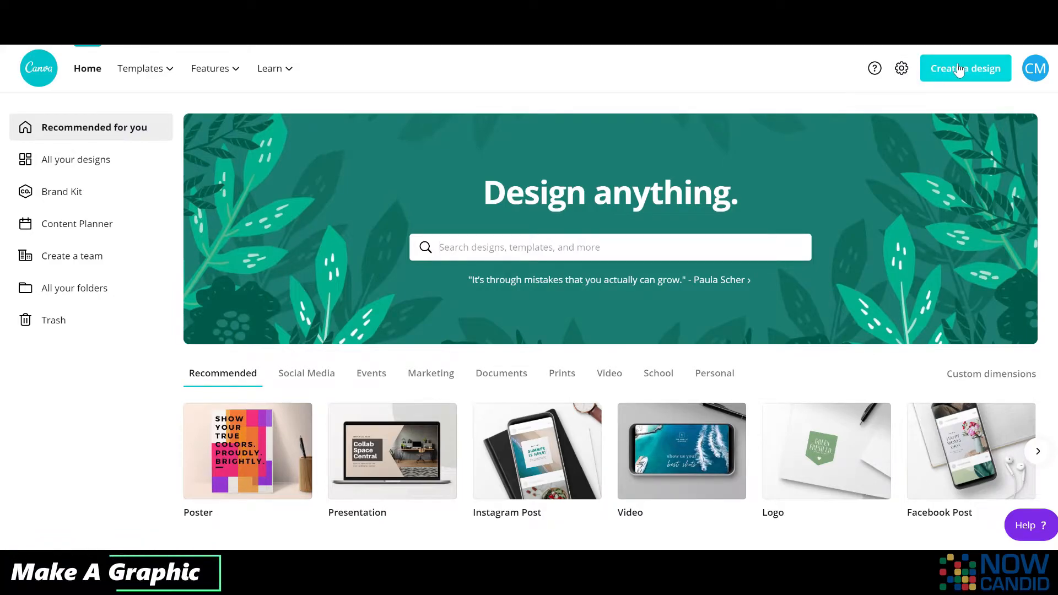
- Create a blank custom design of 2500 × 1000 px
click(965, 68)
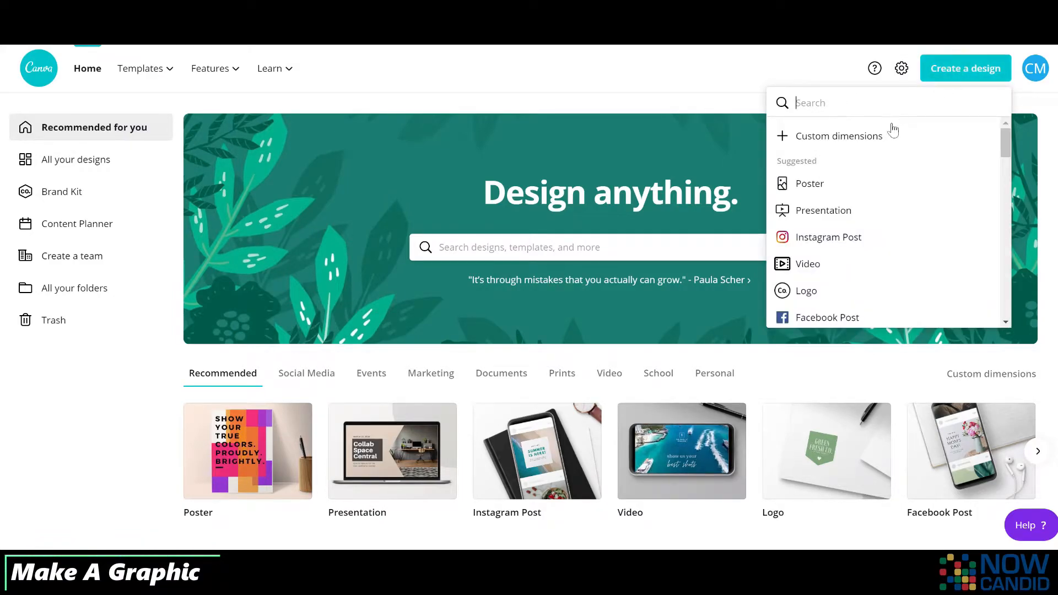
click(838, 135)
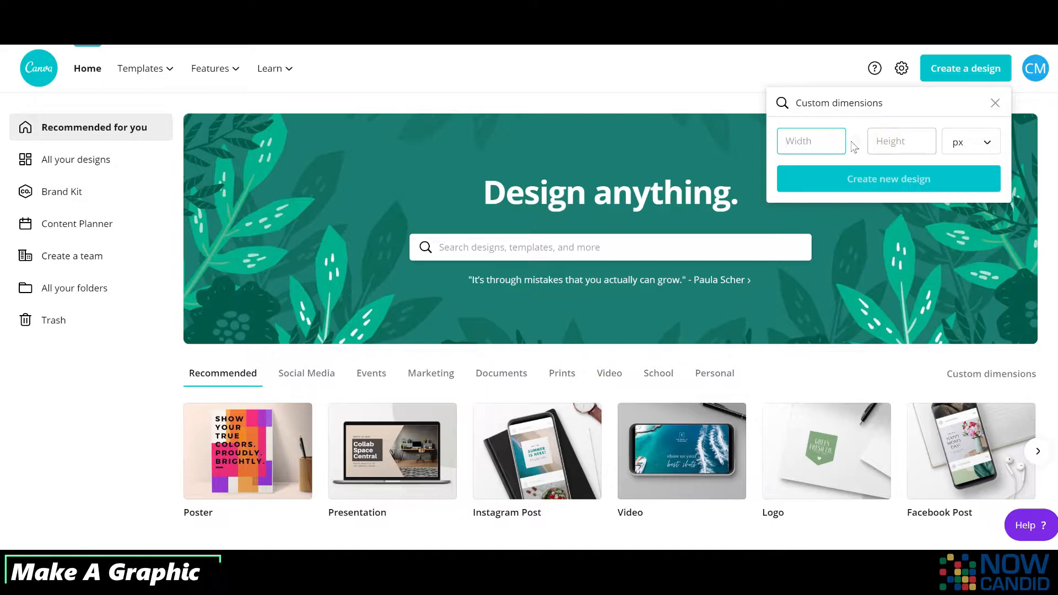
text(2500)
click(902, 141)
text(1000)
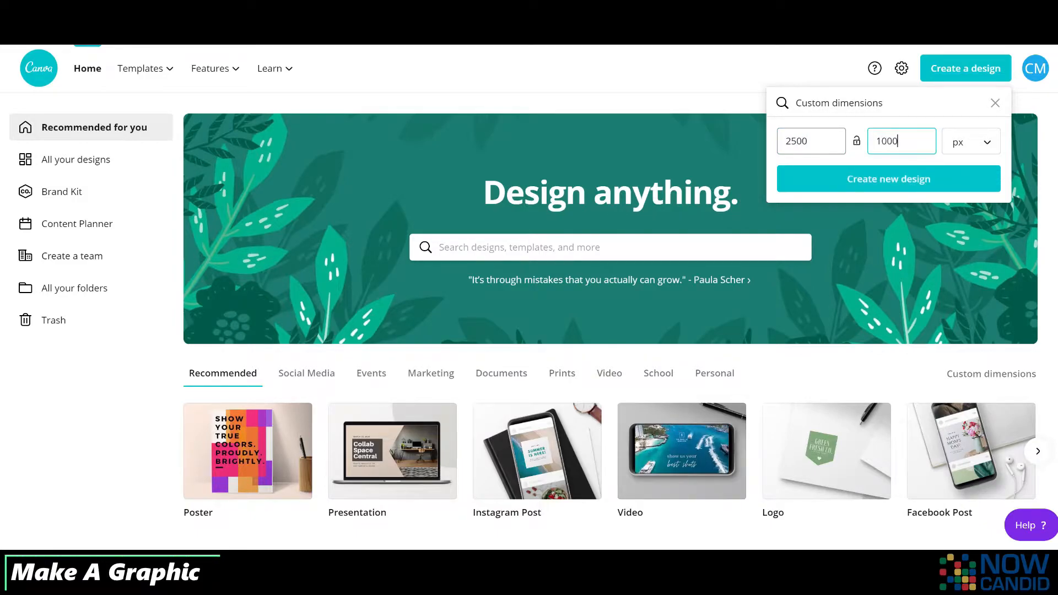
click(888, 179)
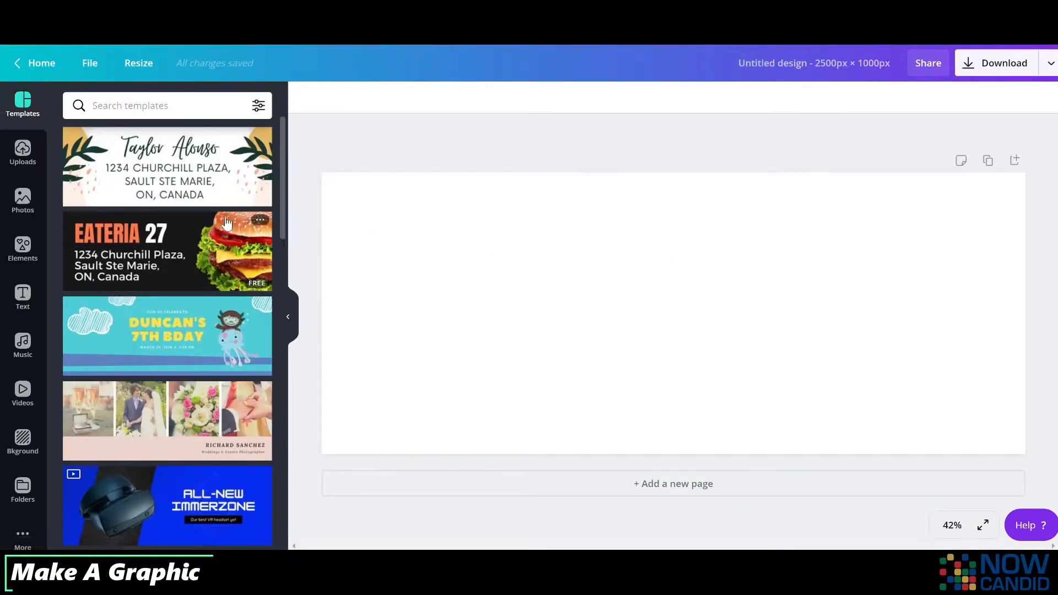
- Add the uploaded Heritage Hall logo to the banner beside the bulldog
click(22, 153)
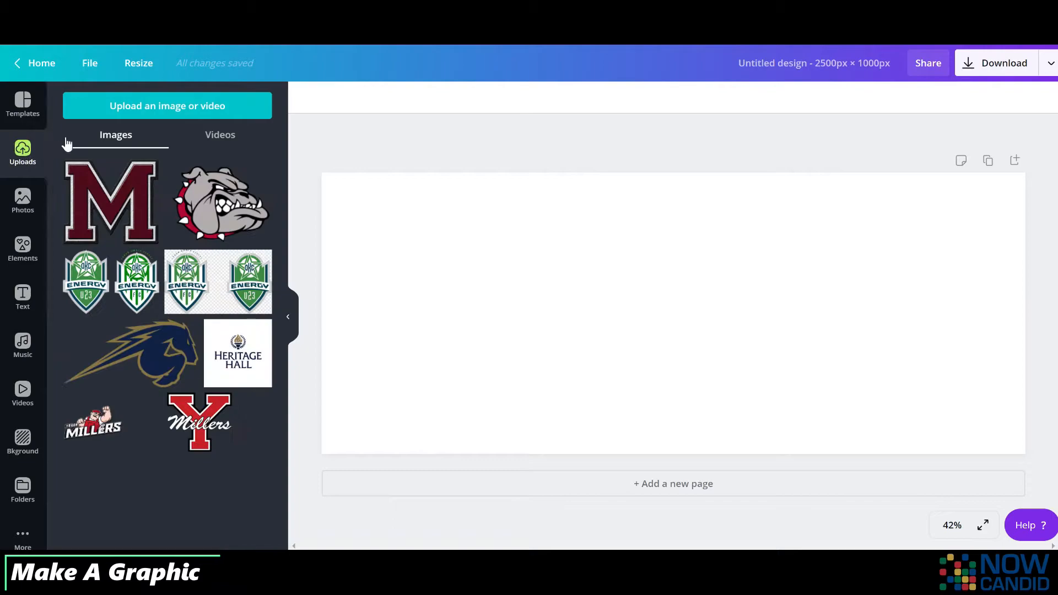
click(219, 202)
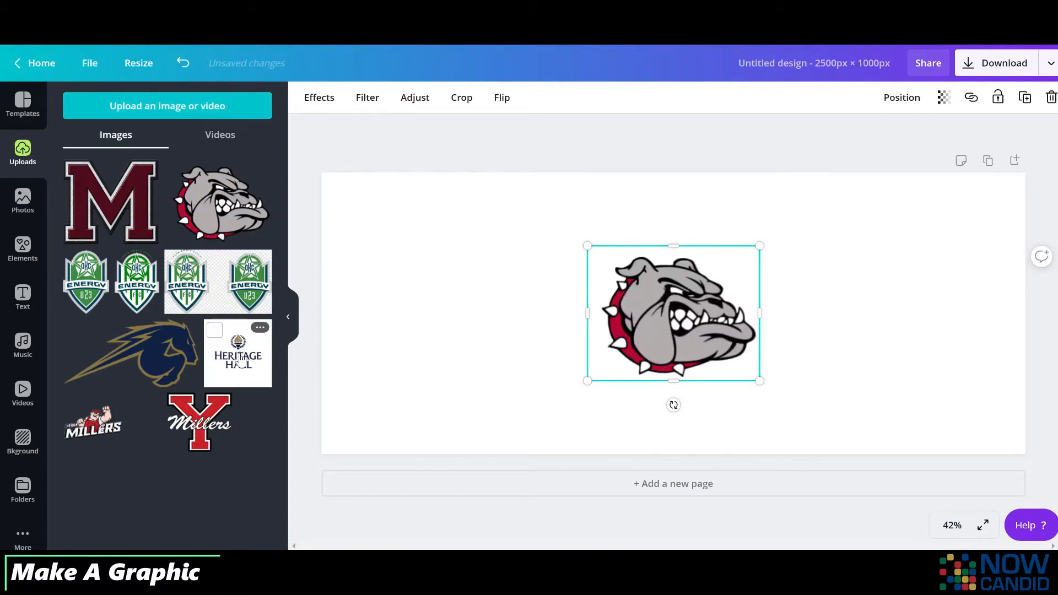
click(237, 353)
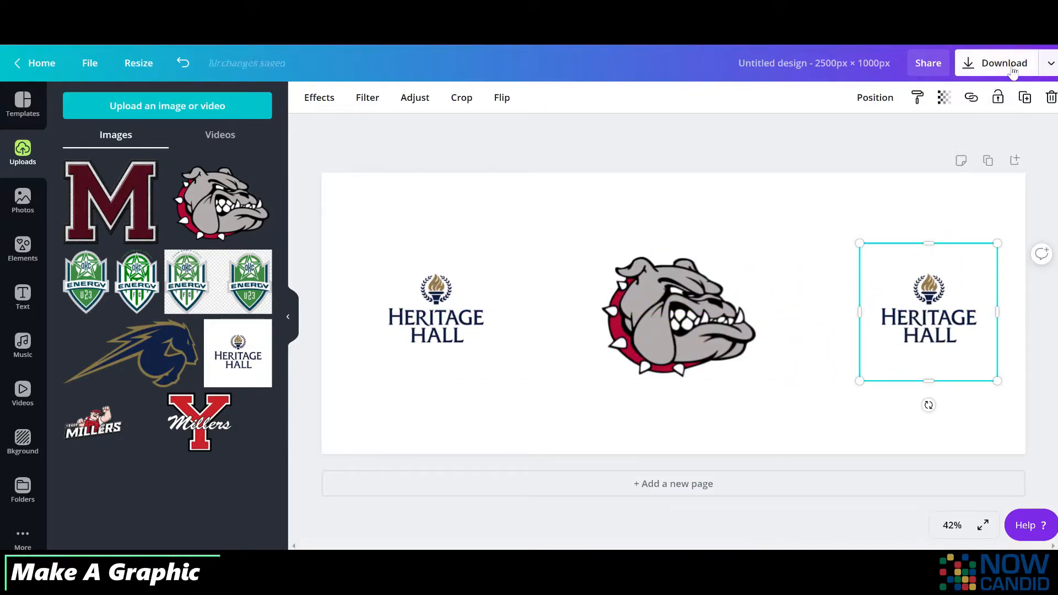
- Download the banner as a 1x PNG and dismiss the saved-design popup
click(1004, 63)
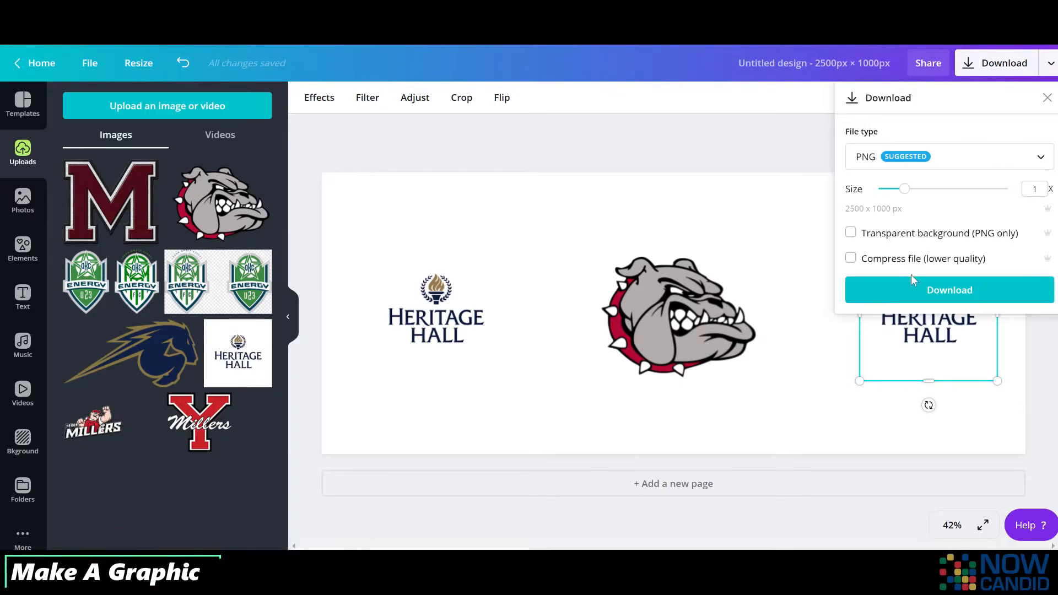
click(949, 289)
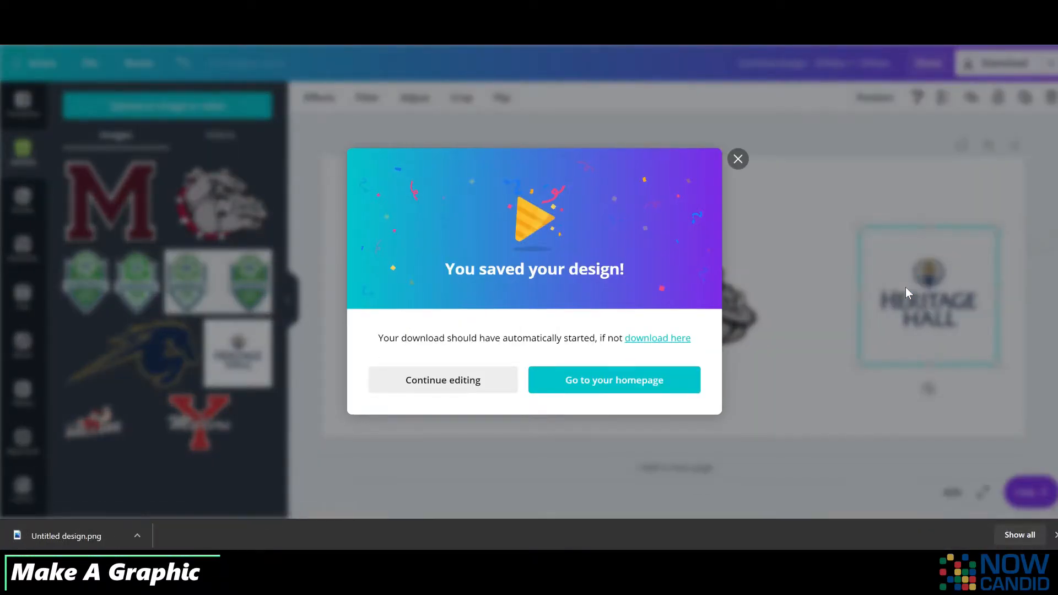
mouse_move(894, 352)
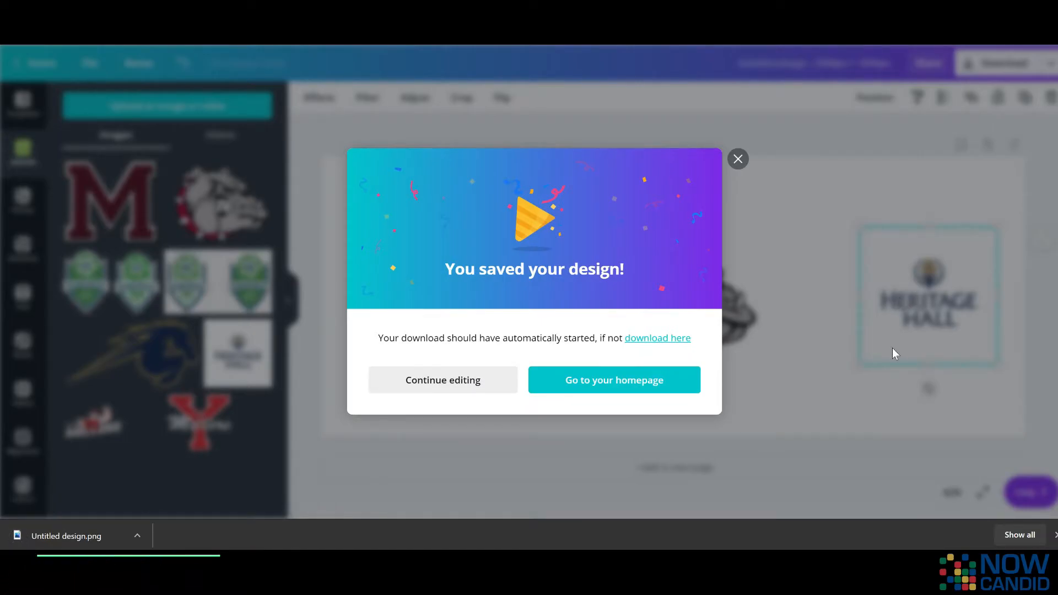
click(613, 379)
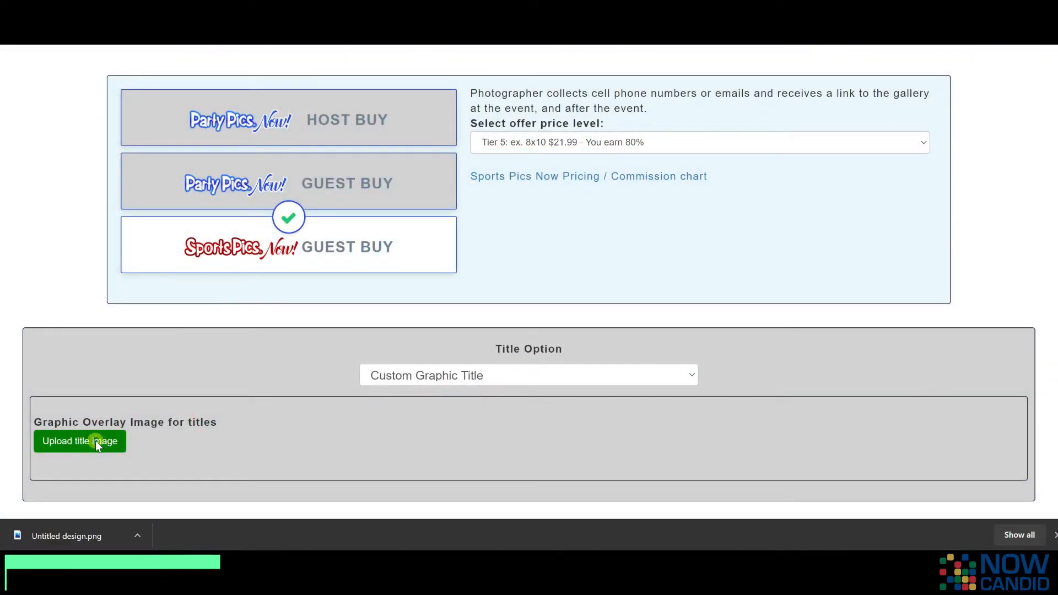
- Upload Untitled design.png as the Custom Graphic Title image
click(79, 441)
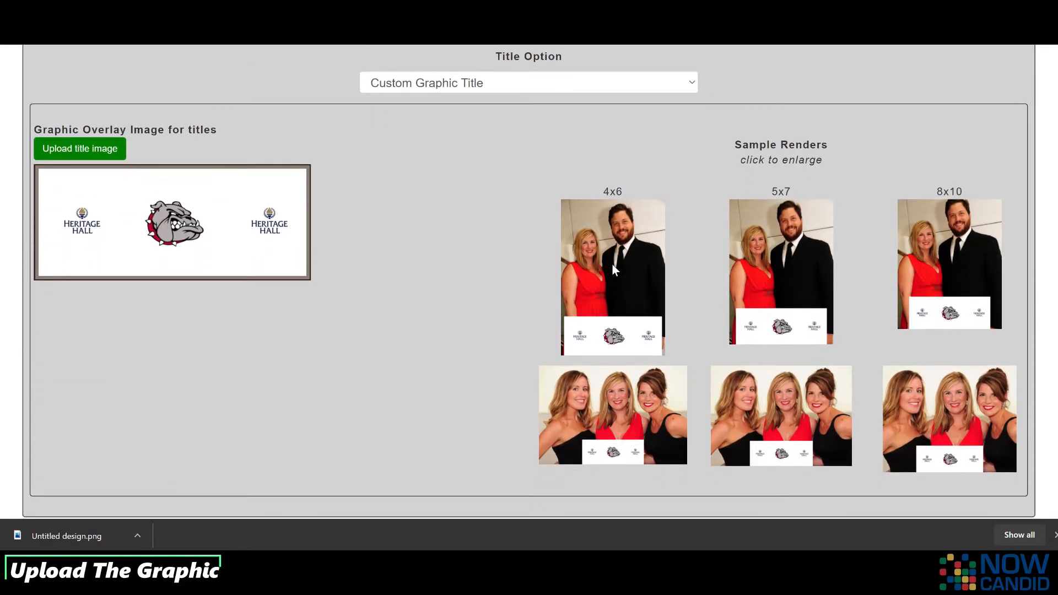
mouse_move(523, 273)
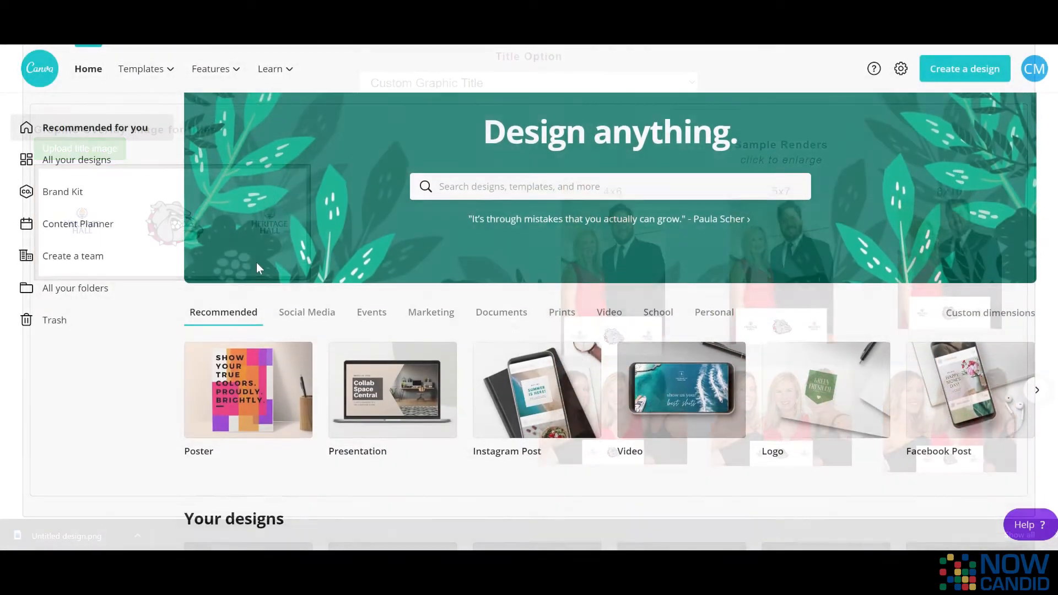
- Reopen the Untitled Design banner from Your designs on the Canva home page
scroll(down, 3)
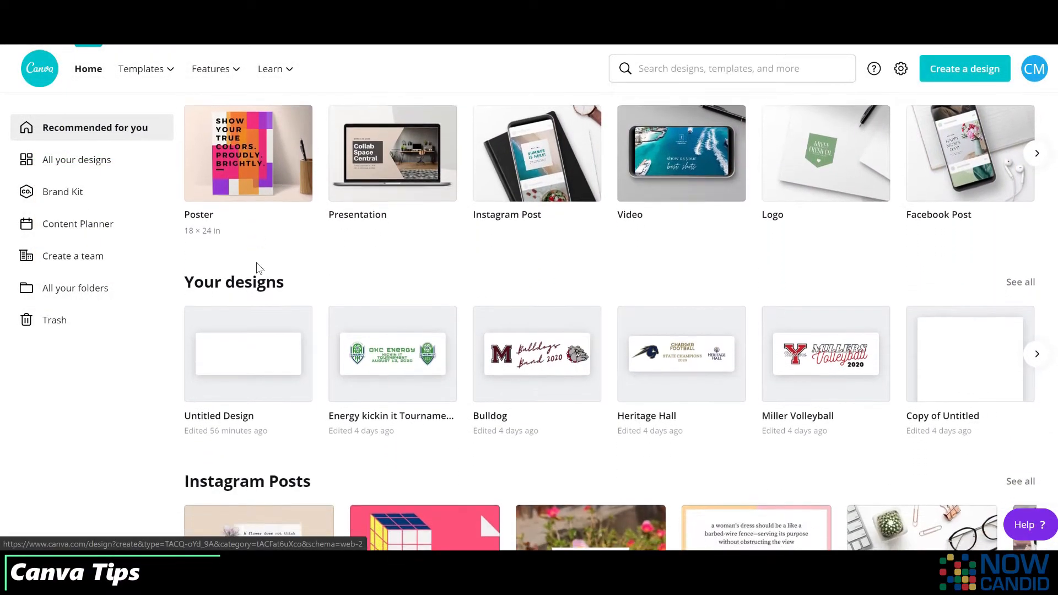
click(682, 354)
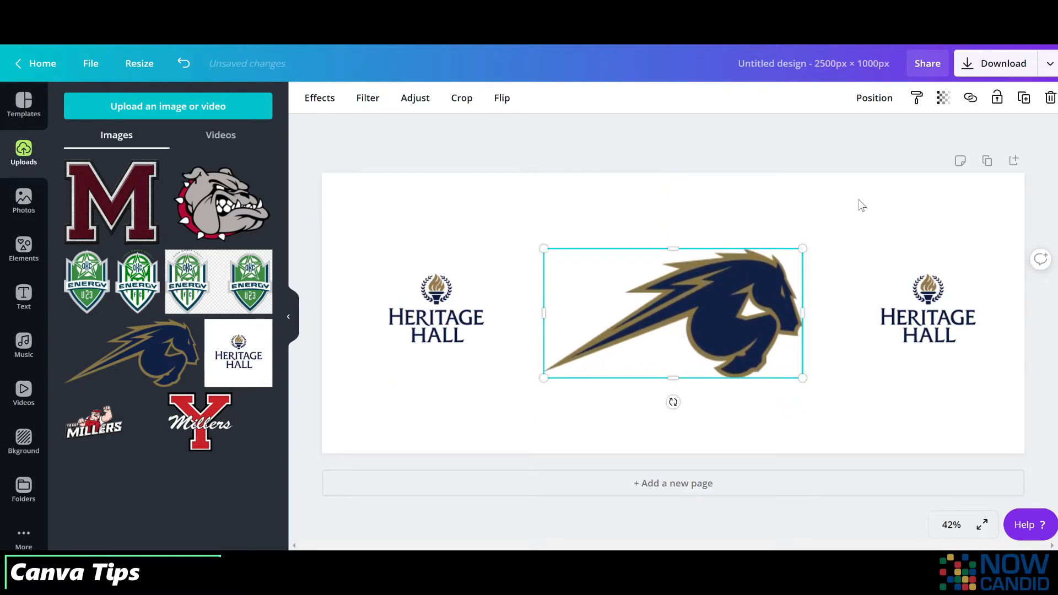
- Download the horse-logo banner as PNG and open the Party Or Team Name Here design
click(1004, 63)
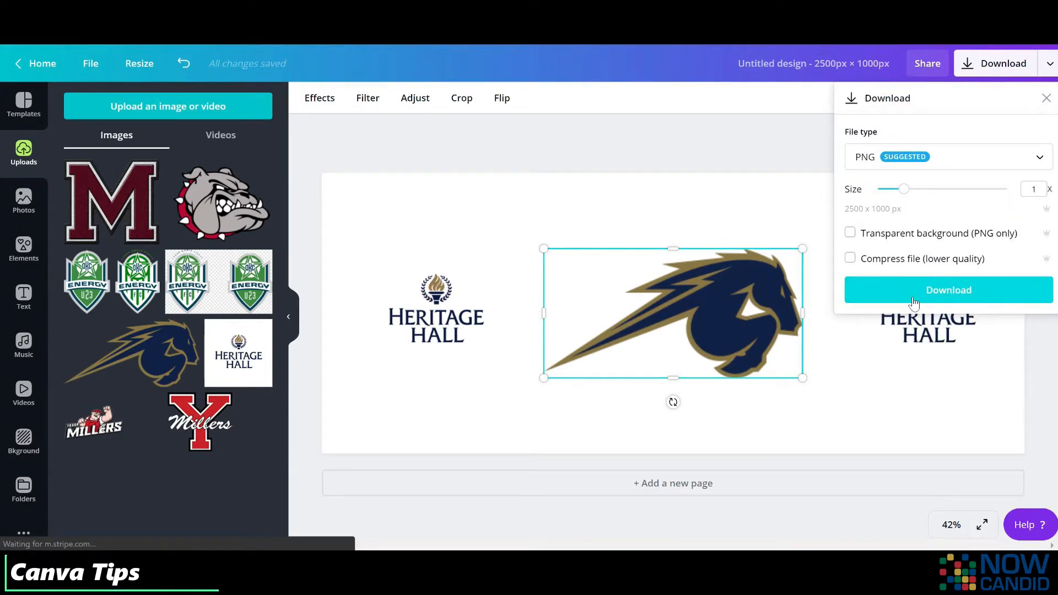
click(948, 290)
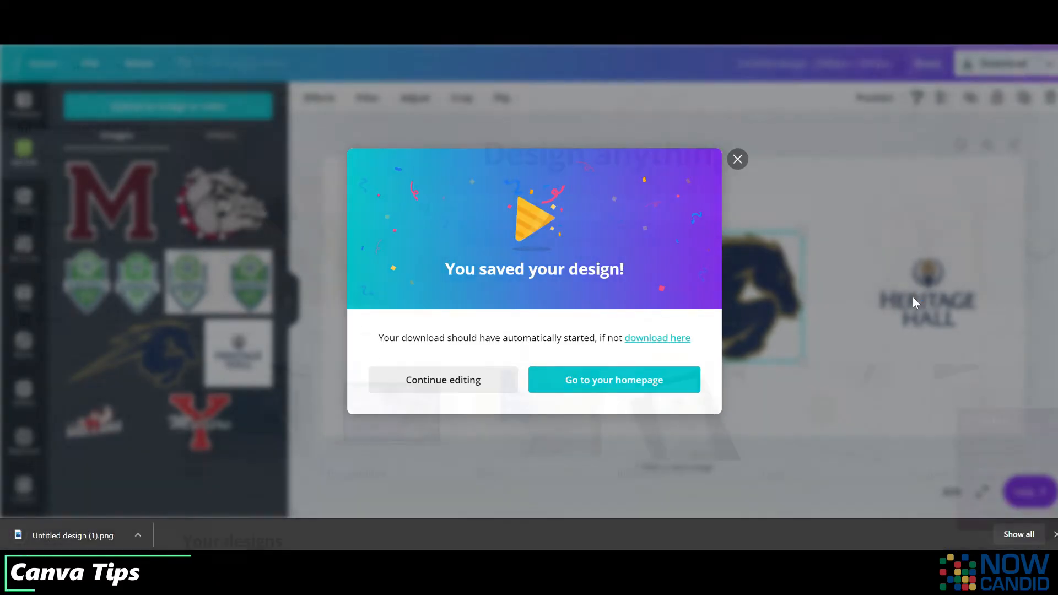
click(613, 379)
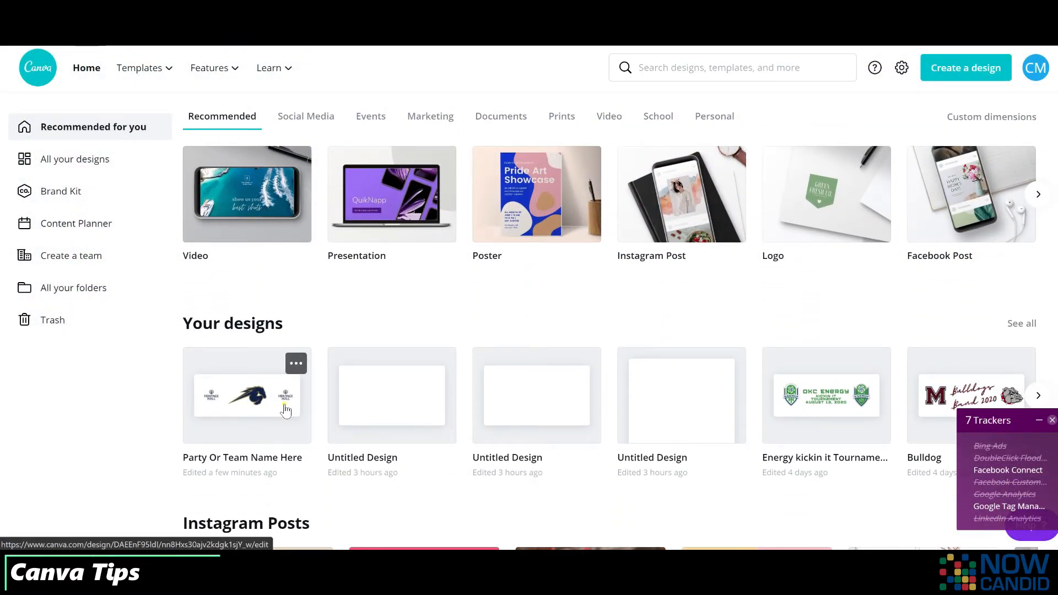
click(246, 396)
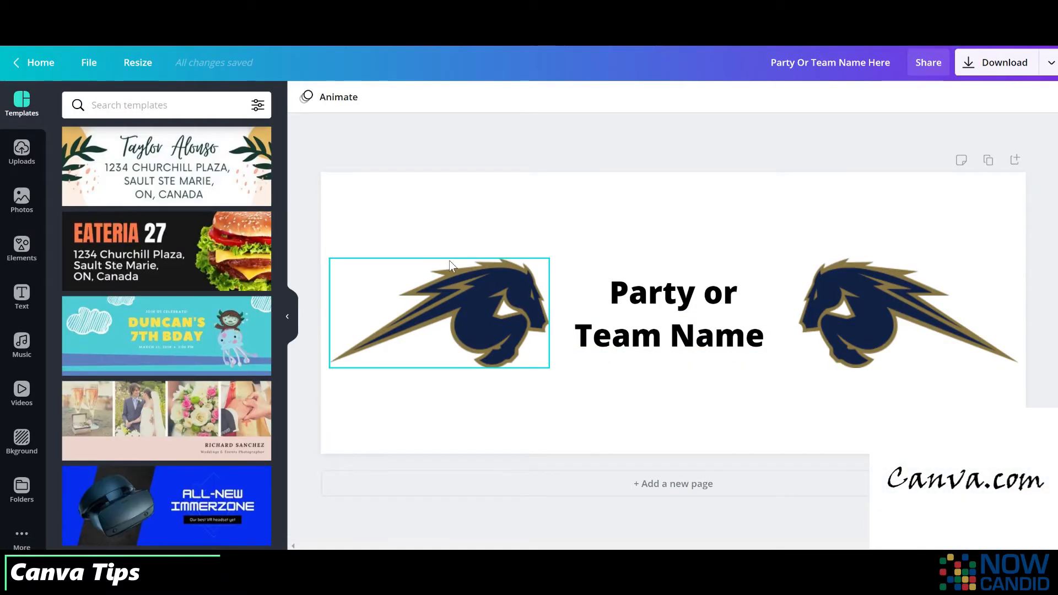
click(22, 297)
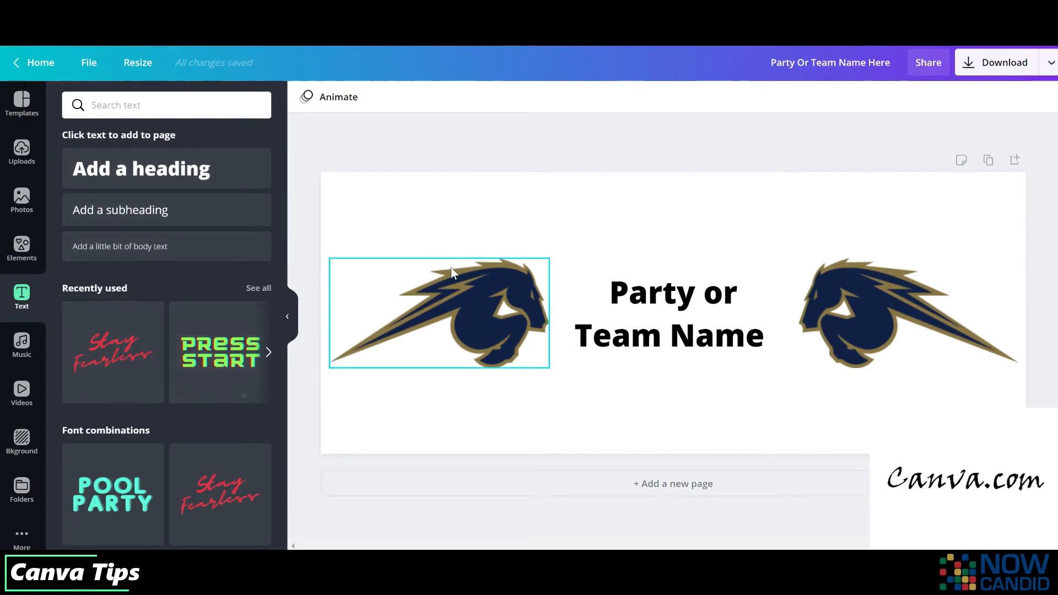
- Replace the 'Party Or Team Name Here' heading with 'Example Text', then open Download
double_click(669, 314)
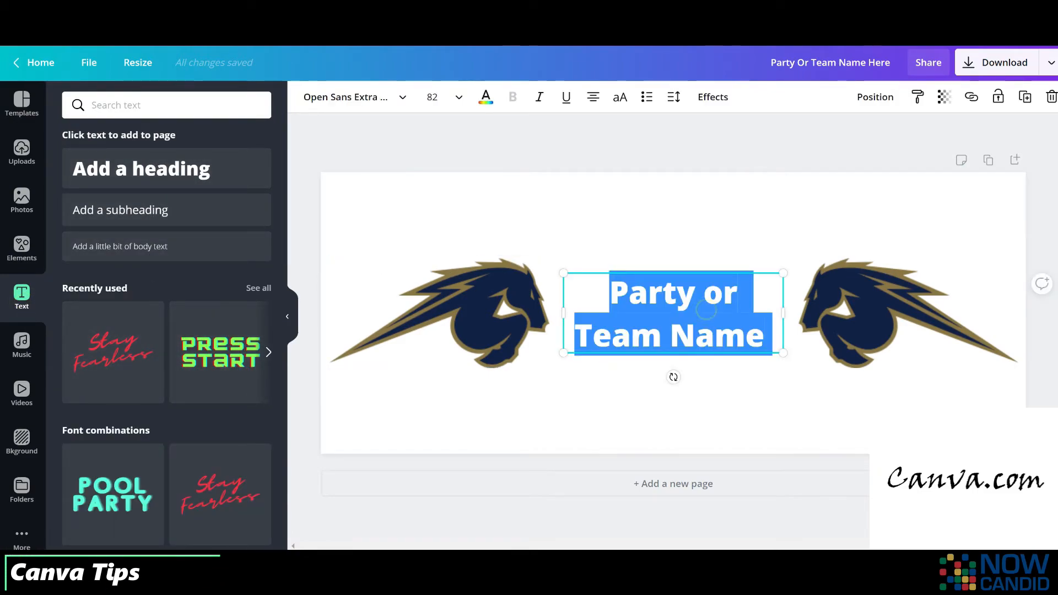
text(Example Text)
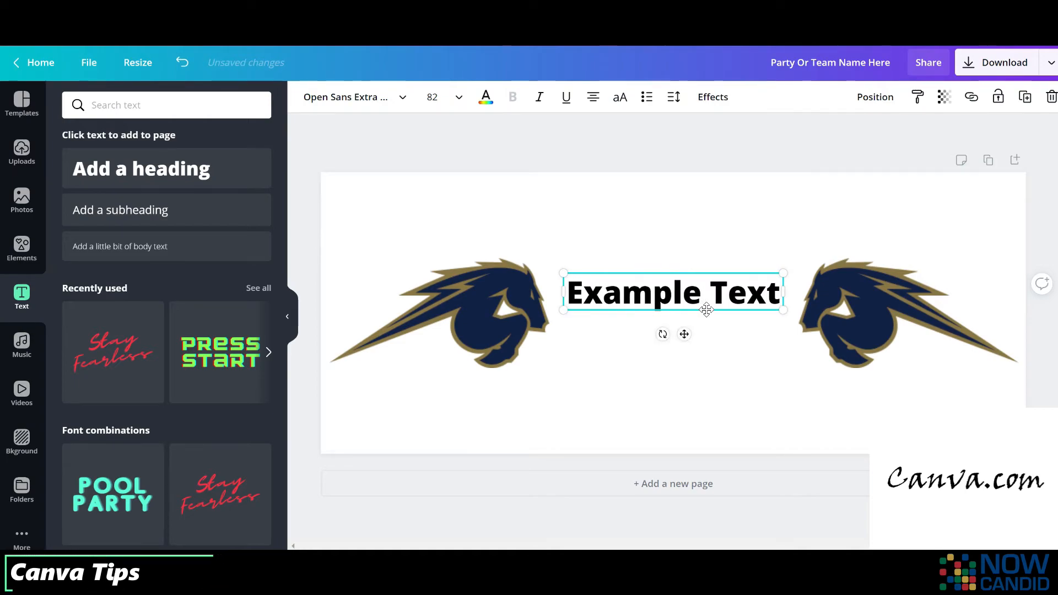
click(1004, 62)
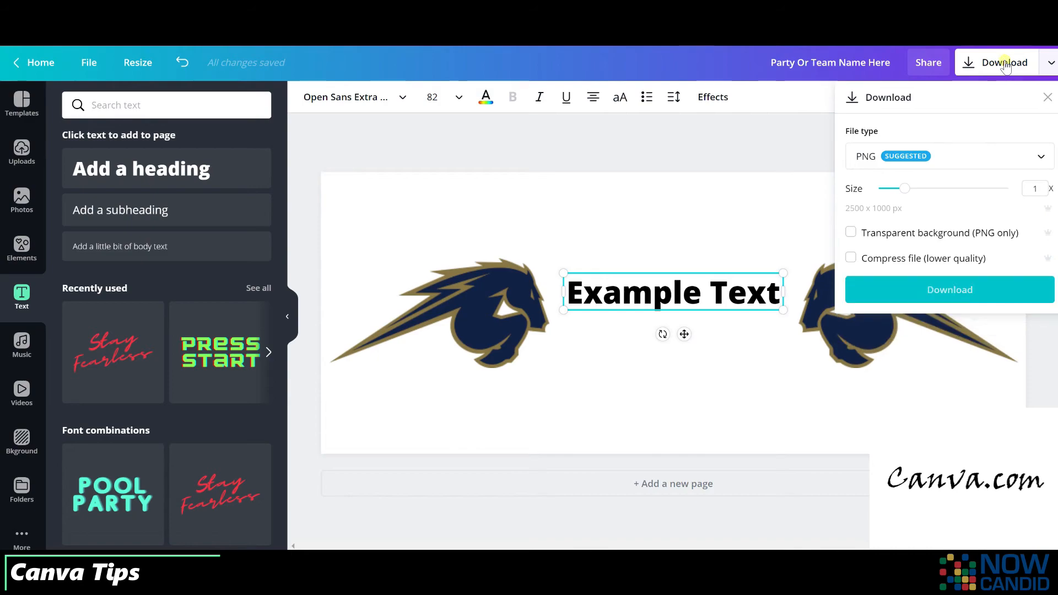